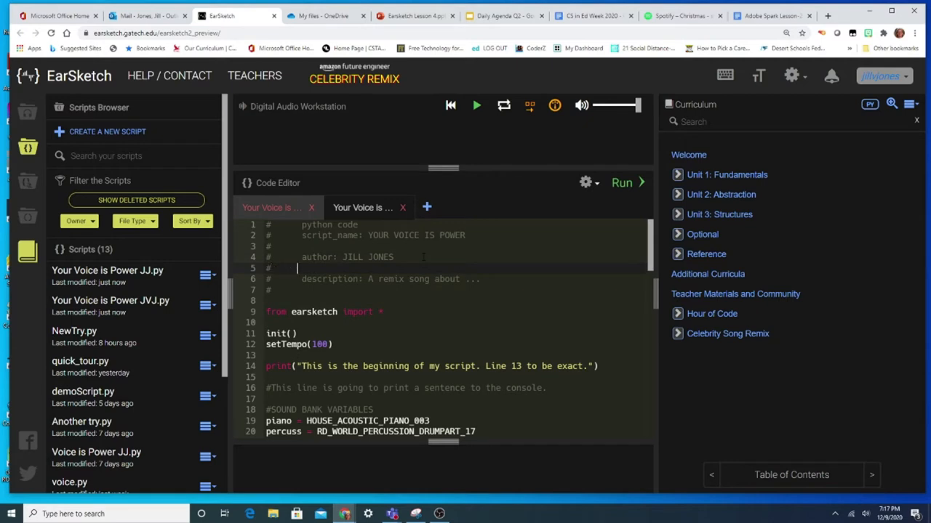
# Write an audience line naming people in the Phoenix area under the author line
pyautogui.write('audience:')
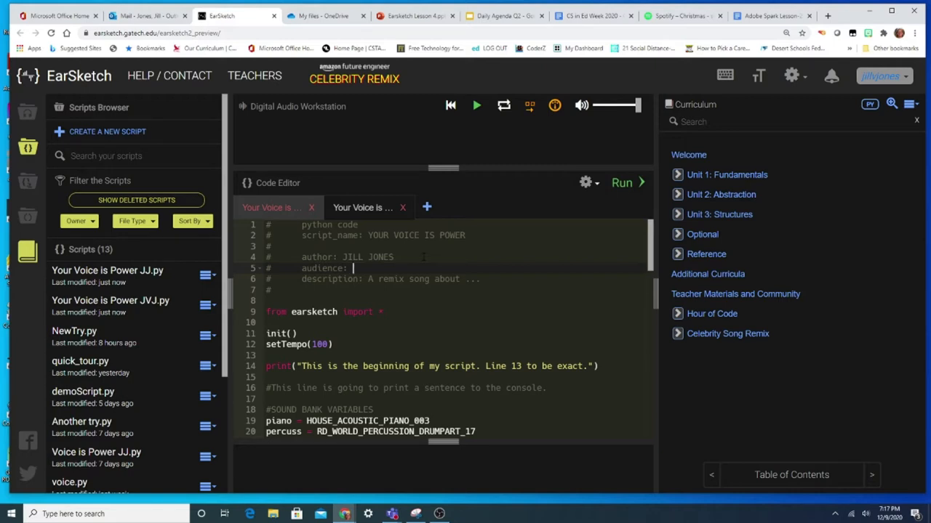
pyautogui.write('Phoenix area')
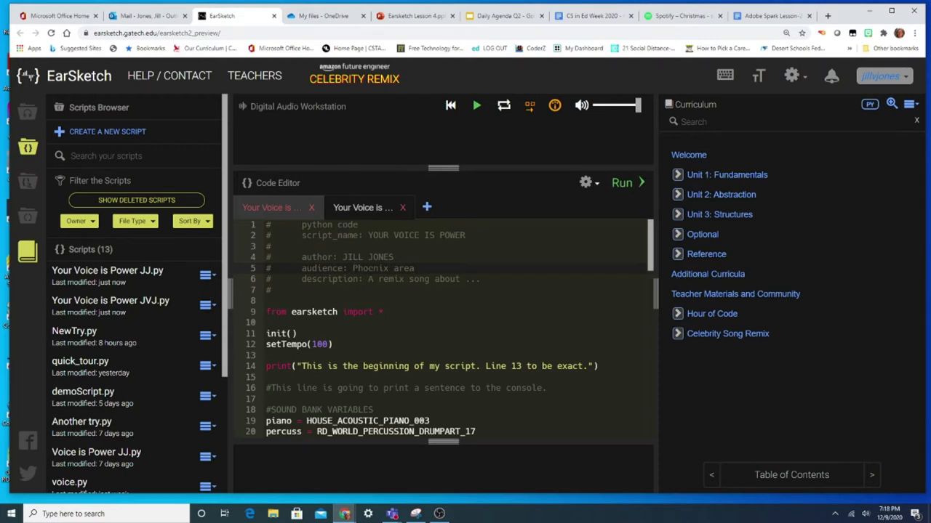
pyautogui.write('people in the')
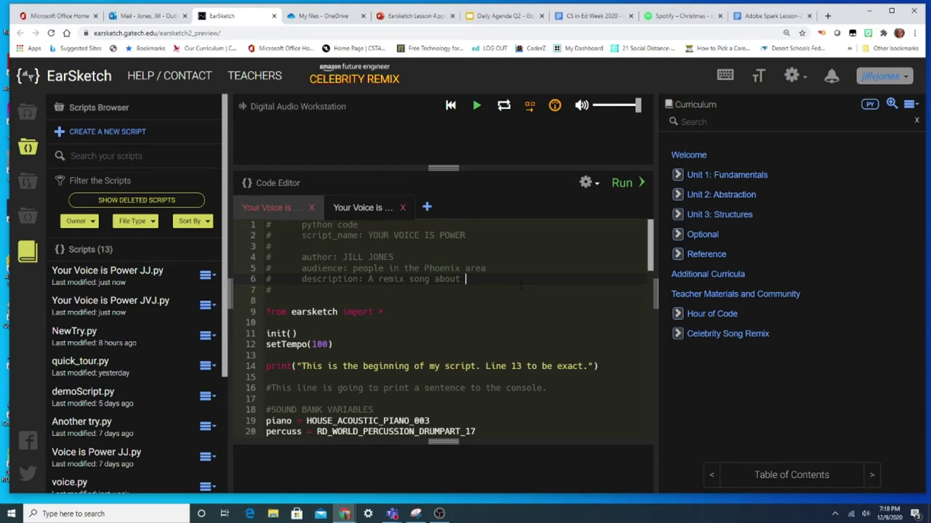
# Draft a 'my vision for a world with' description, then erase that wording
pyautogui.write('my vis')
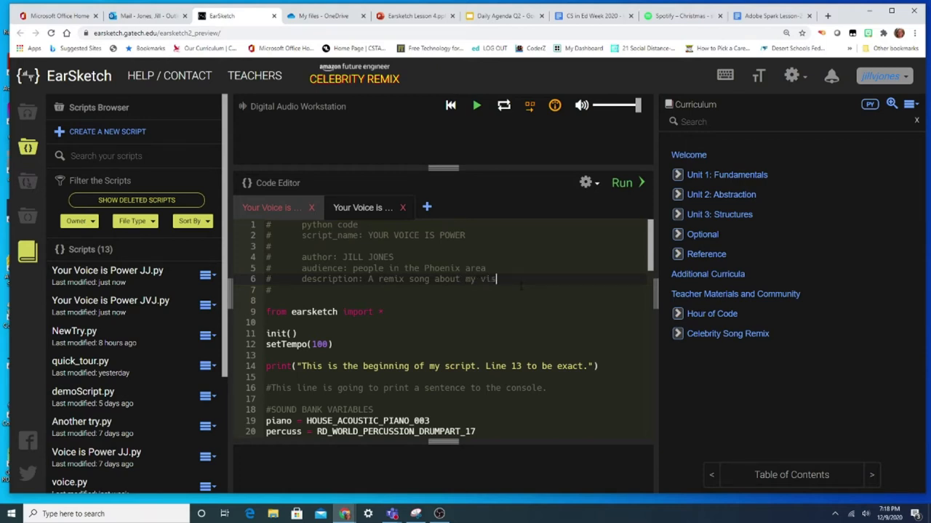
pyautogui.write('ion for a w')
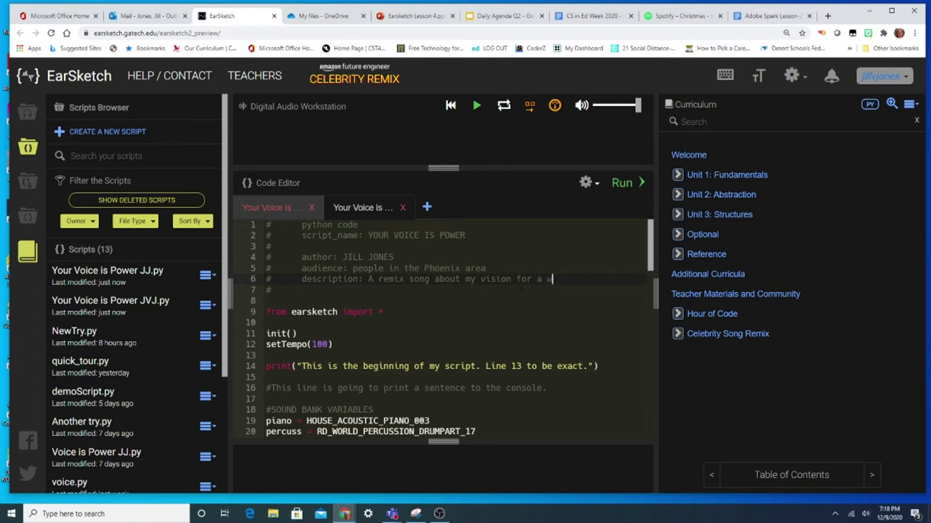
pyautogui.write('orld without')
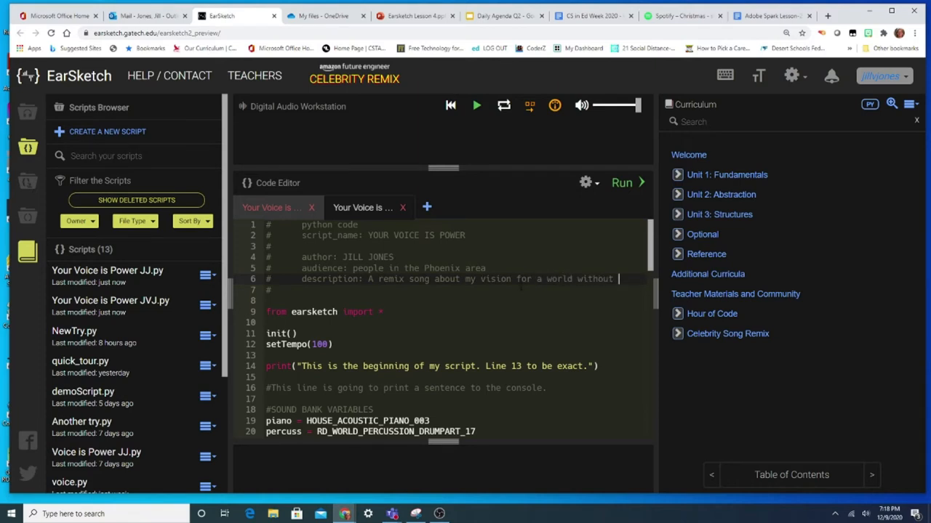
pyautogui.press('Backspace')
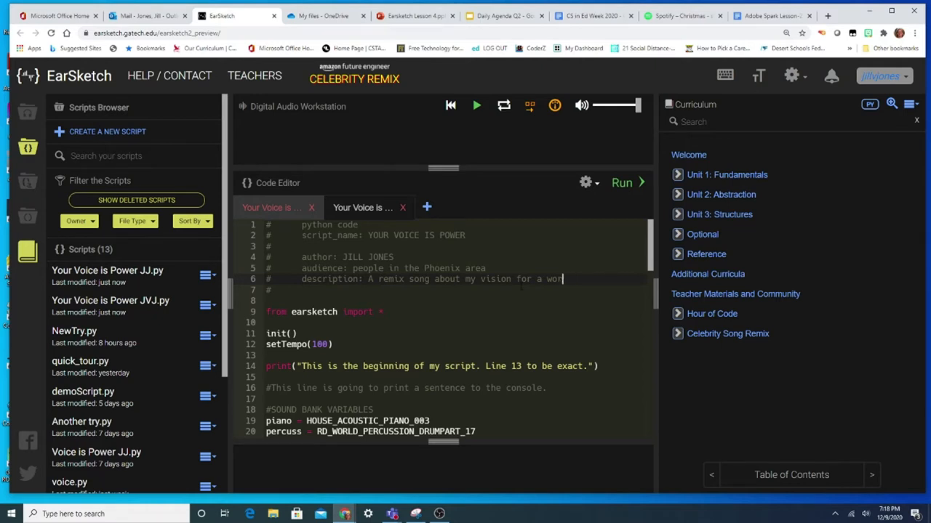
pyautogui.press('Backspace')
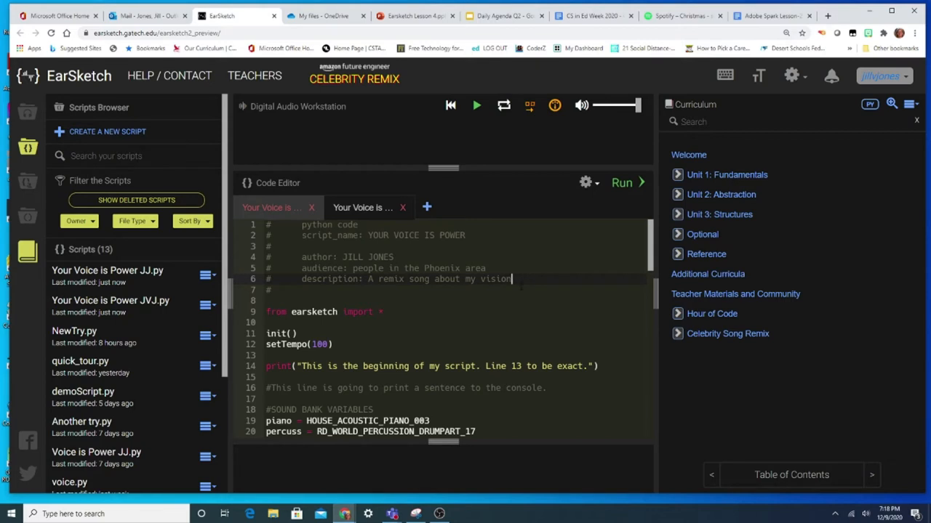
pyautogui.press('backspace')
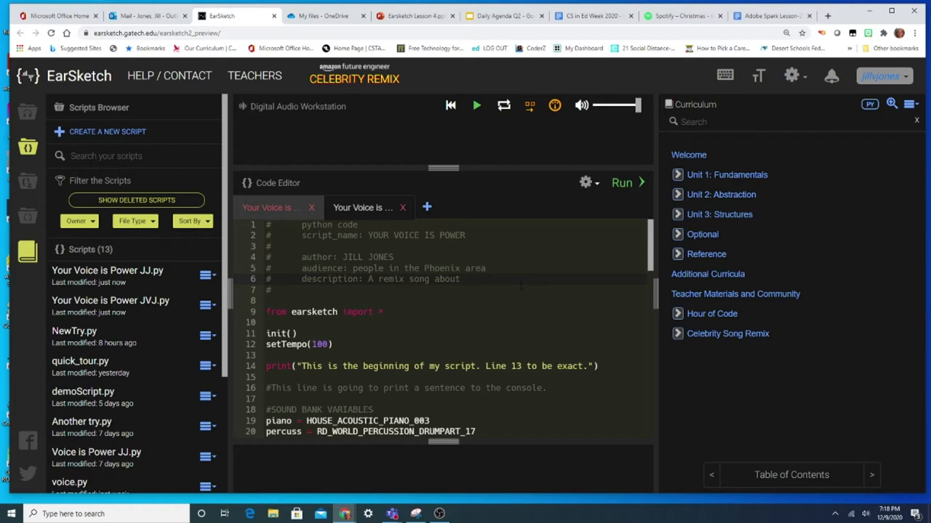
# Rewrite the description as overcoming obstacles to be what you want to be
pyautogui.write('overcoming obstac')
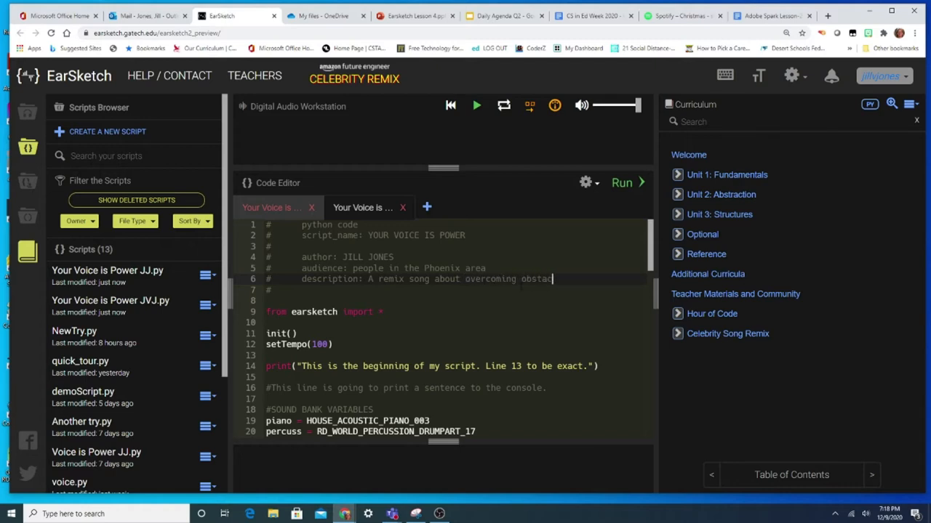
pyautogui.write('les to')
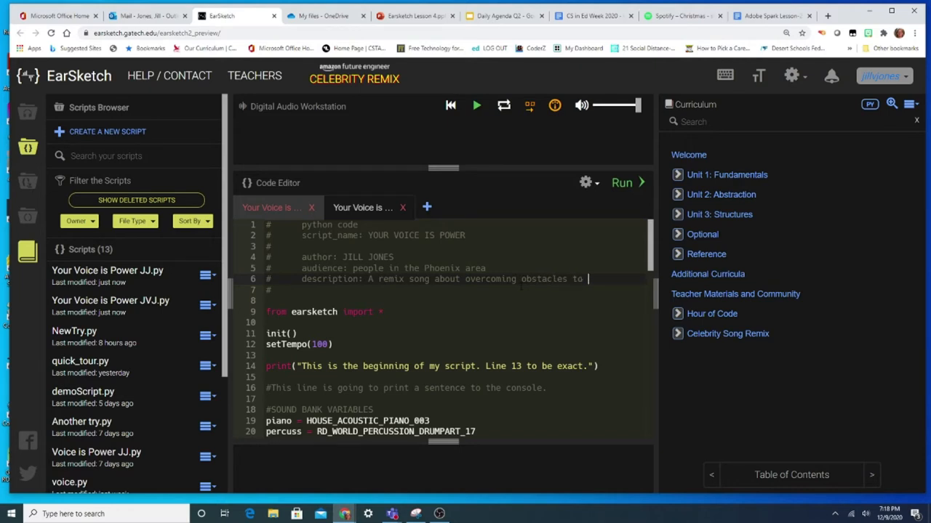
pyautogui.write('be')
pyautogui.write('#')
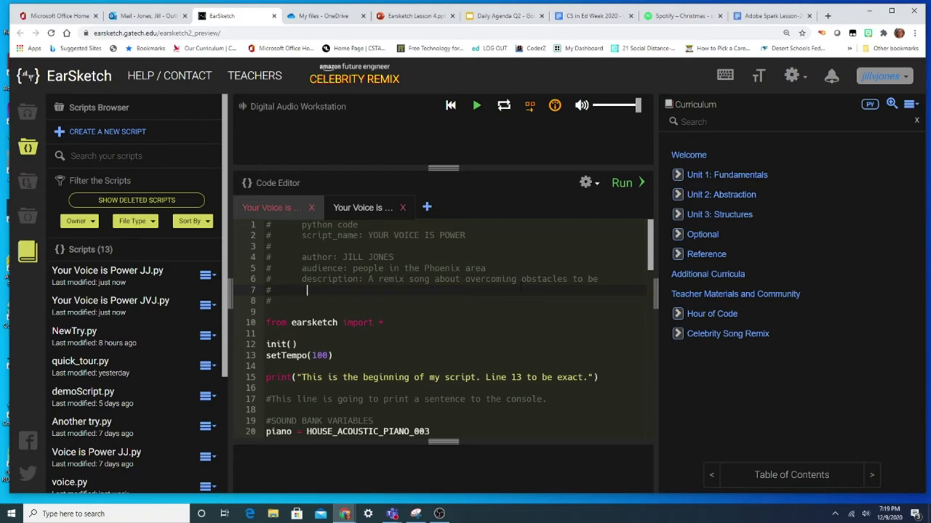
pyautogui.write('what you')
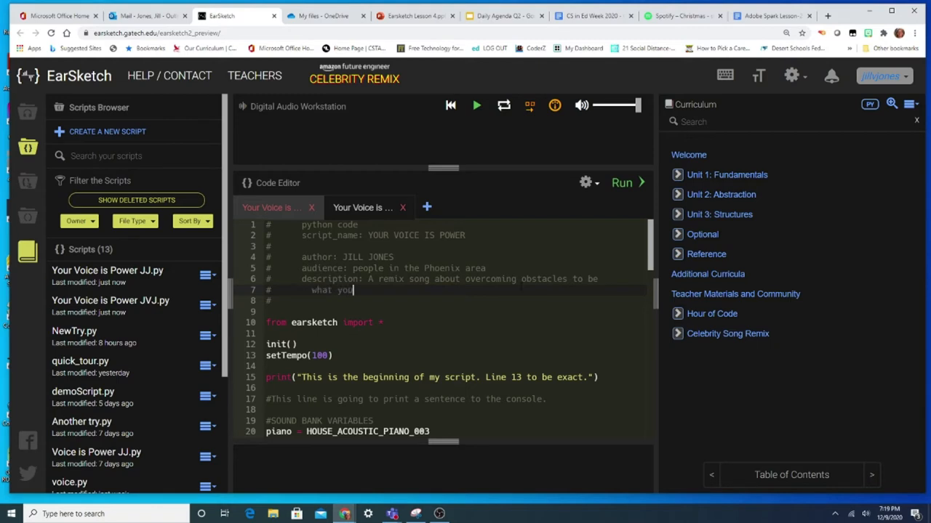
pyautogui.write('want to be')
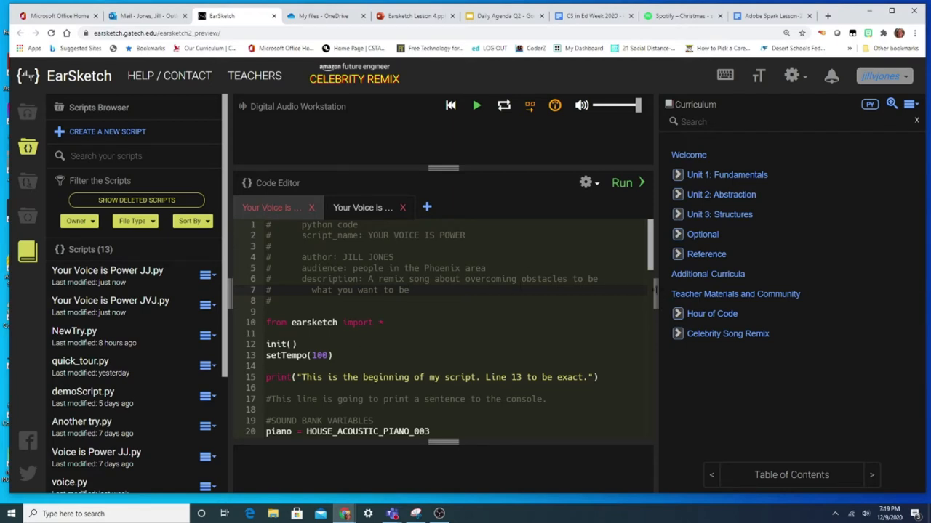
# Add a comment 'This music should make you feel' on a new line above the intro function
pyautogui.scroll(-3)
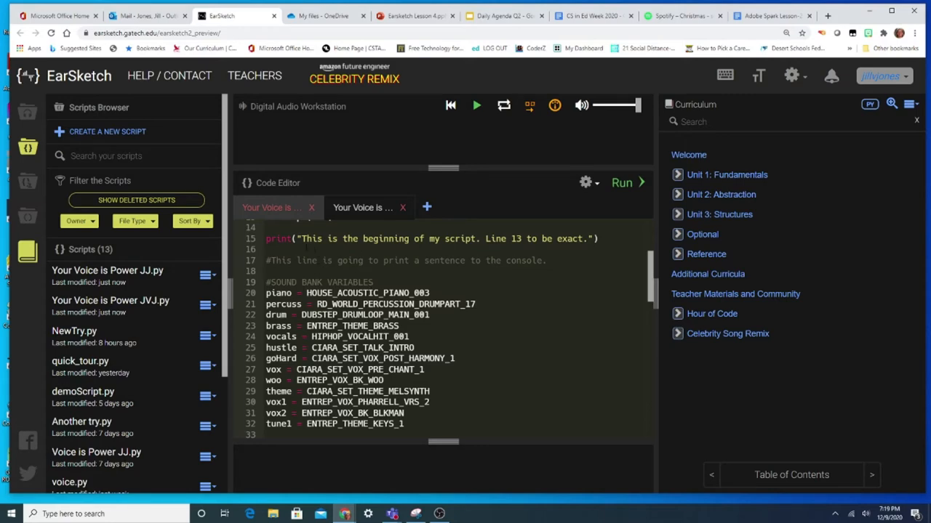
pyautogui.scroll(-3)
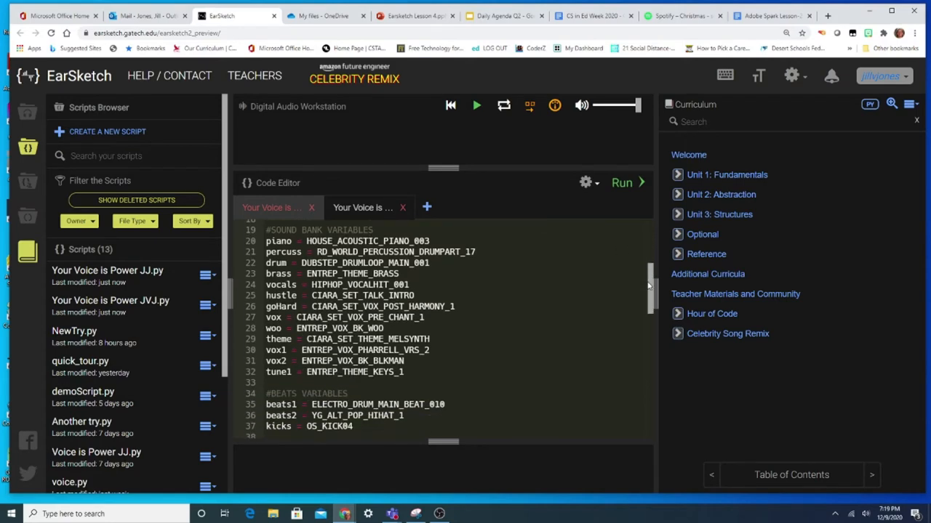
pyautogui.scroll(-3)
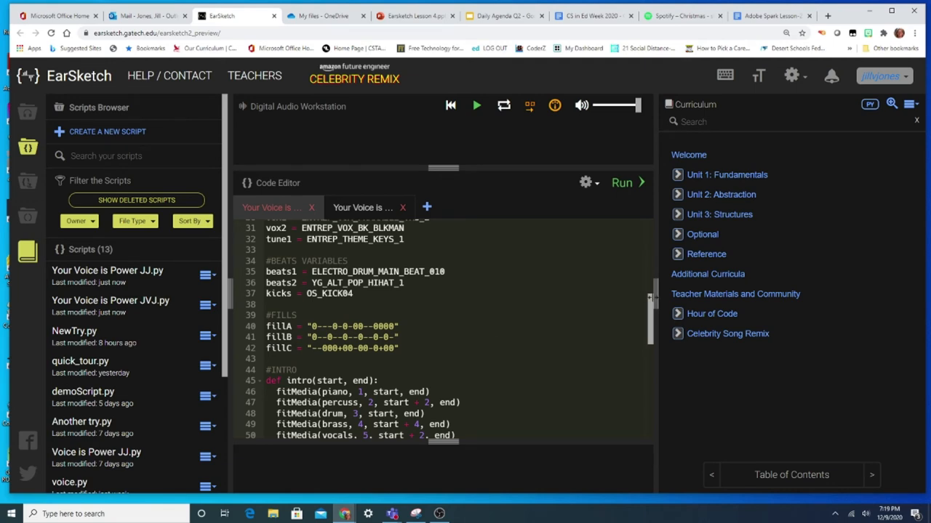
pyautogui.scroll(-3)
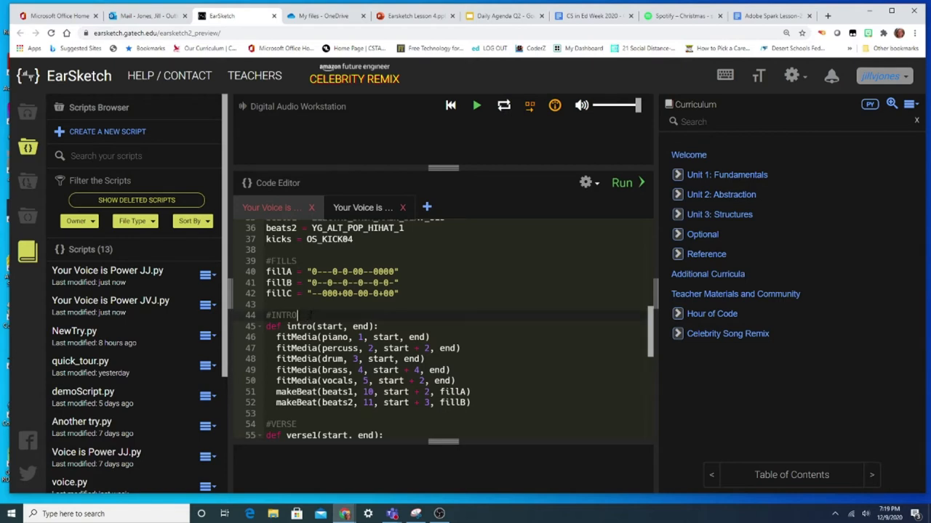
pyautogui.press('enter')
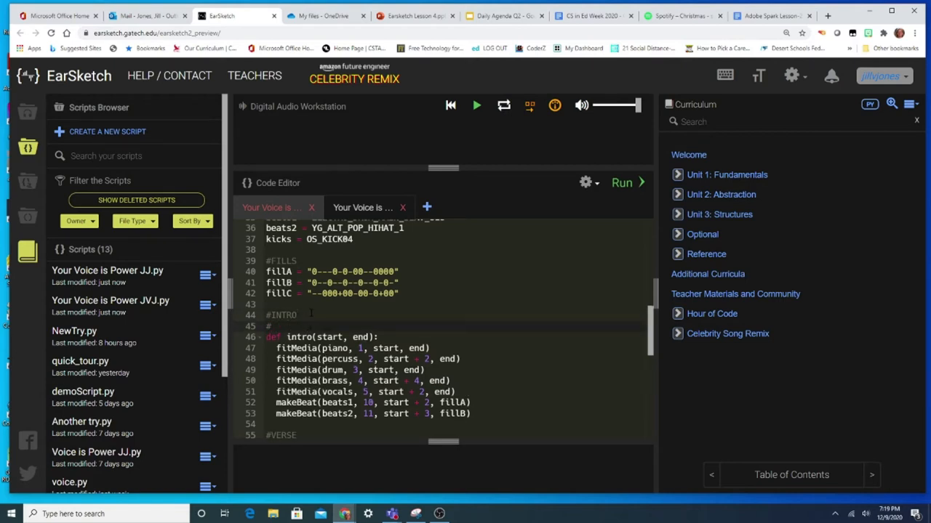
pyautogui.write('This')
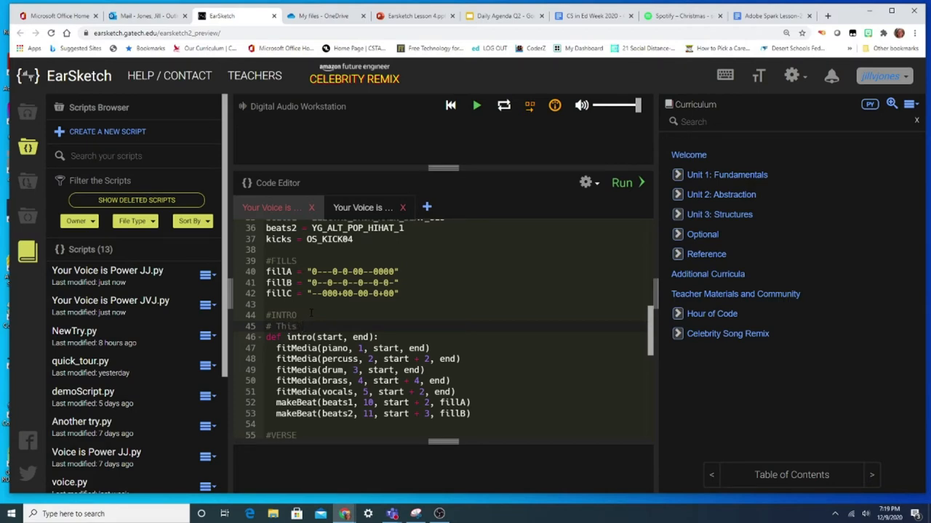
pyautogui.write('music')
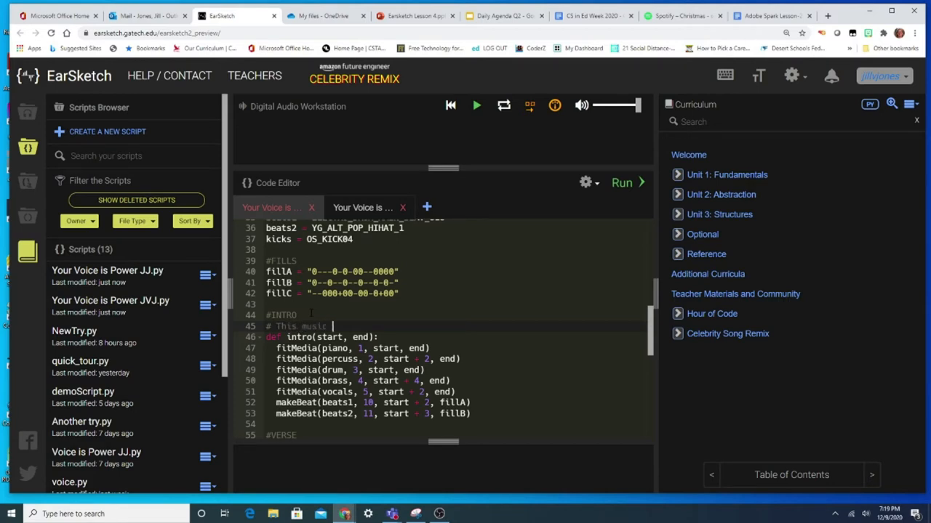
pyautogui.write('should')
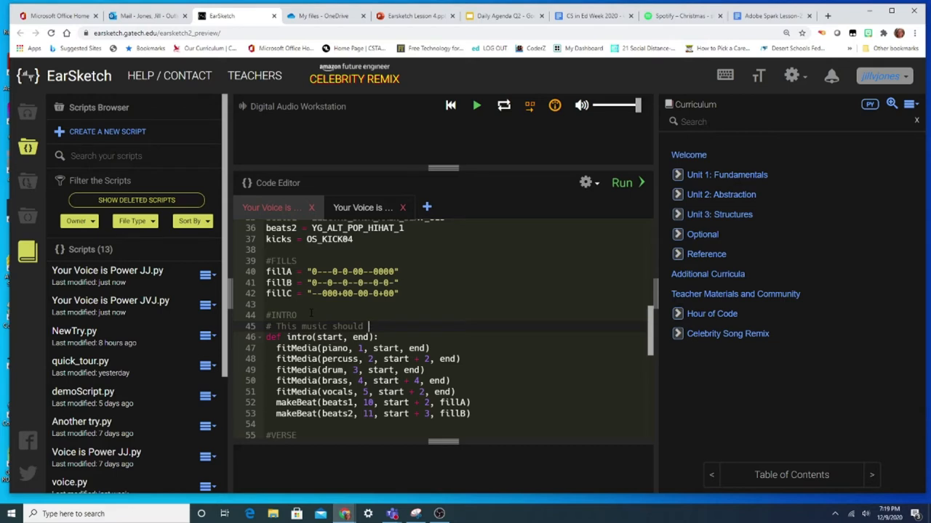
pyautogui.write('make you')
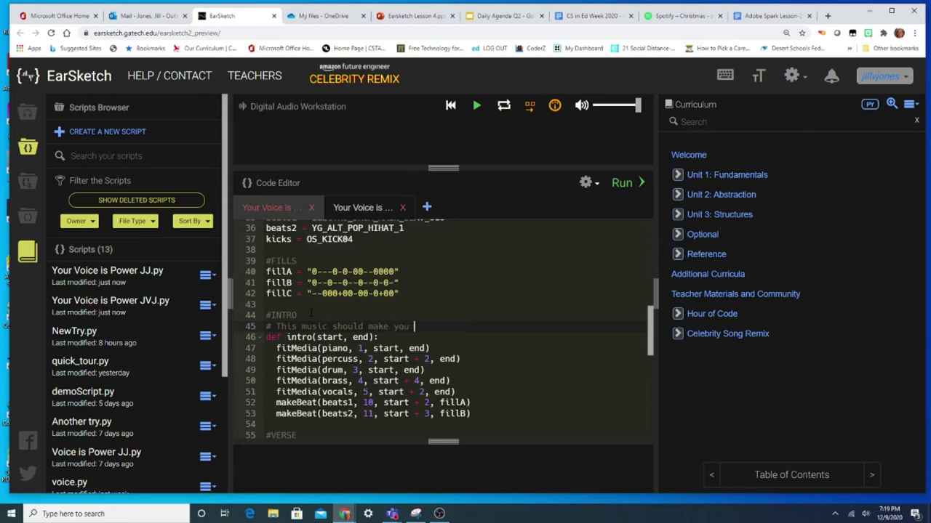
pyautogui.write('feel')
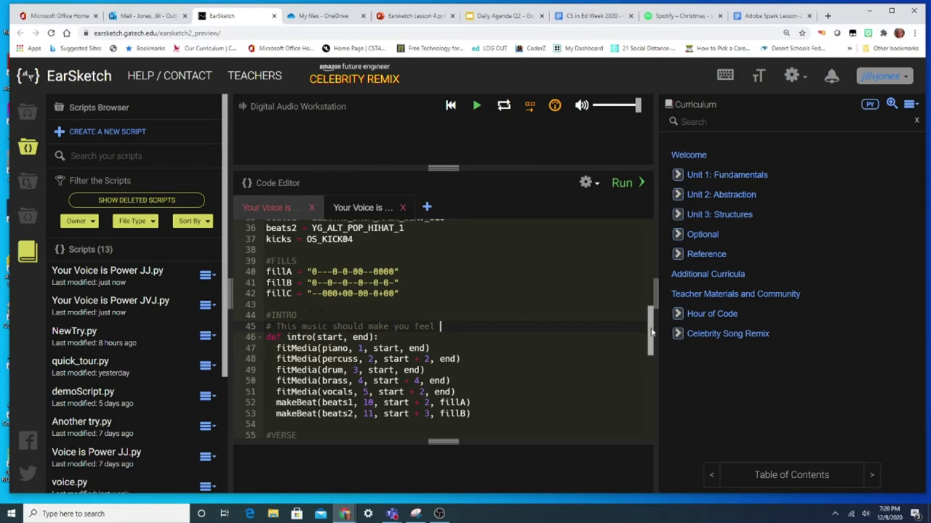
# Write 'The verse is about...' above def verse1 in the VERSE section
pyautogui.scroll(-3)
pyautogui.write('#')
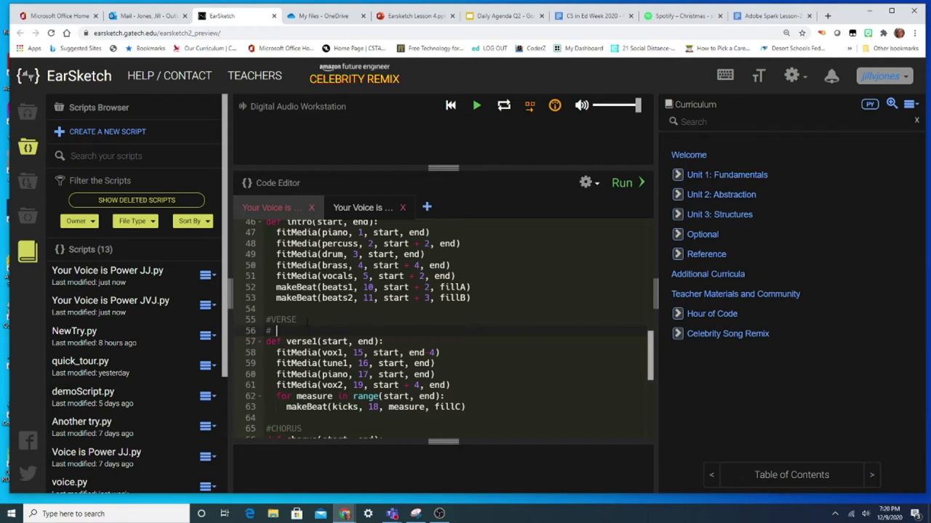
pyautogui.write('The verse is about ...')
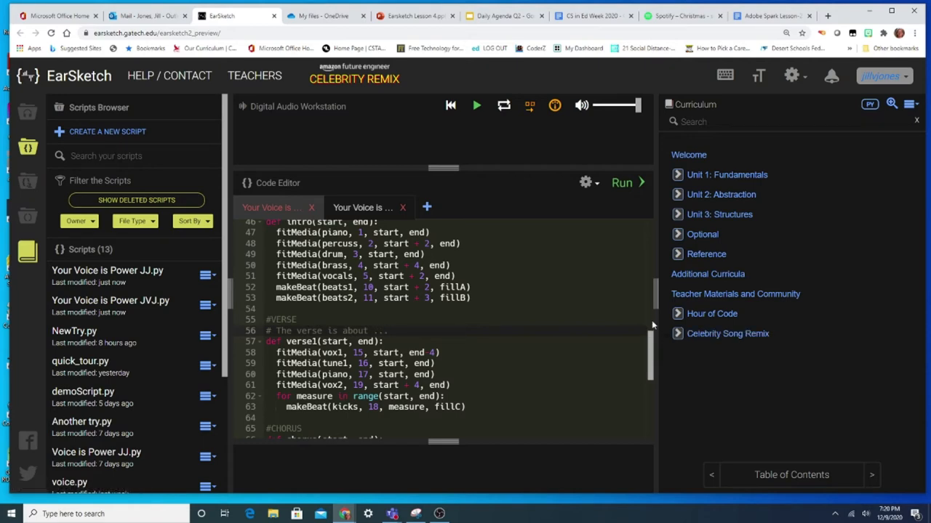
pyautogui.scroll(-3)
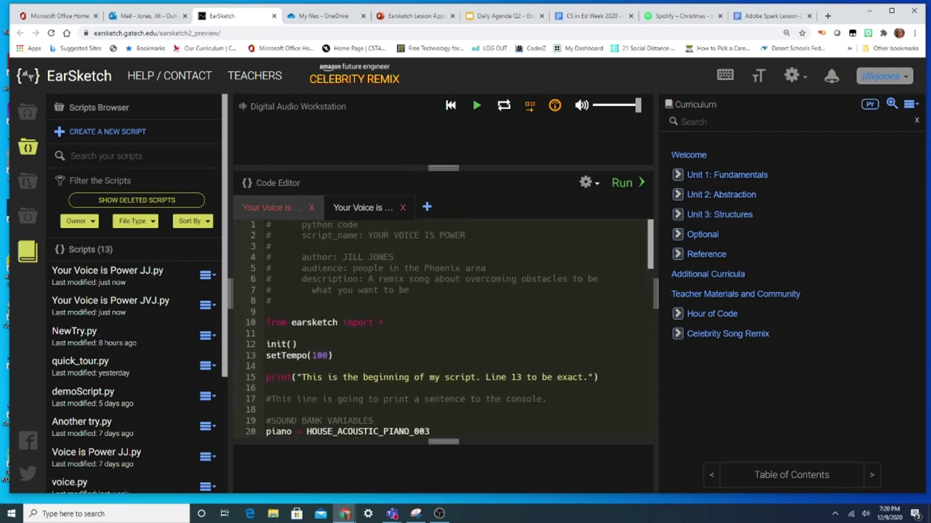
# Continue the header description with 'During this program I learned that'
pyautogui.click(451, 291)
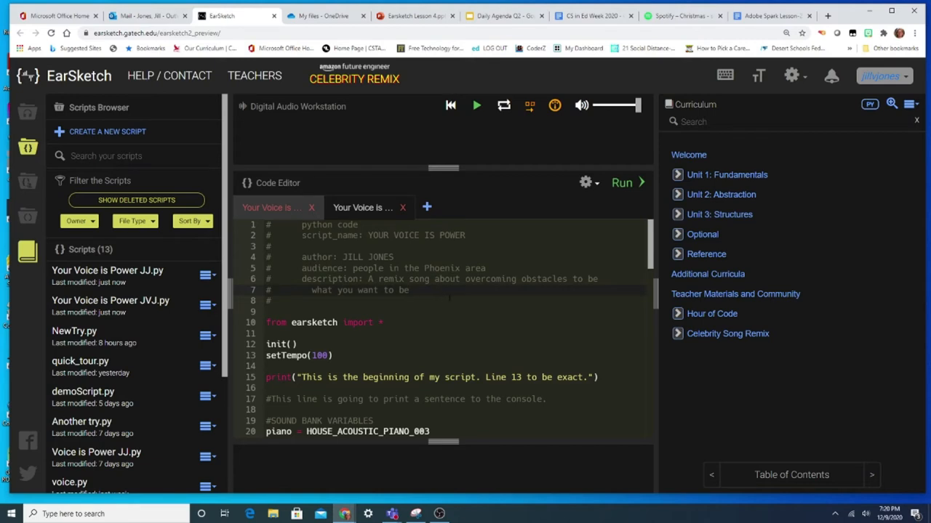
pyautogui.write('During')
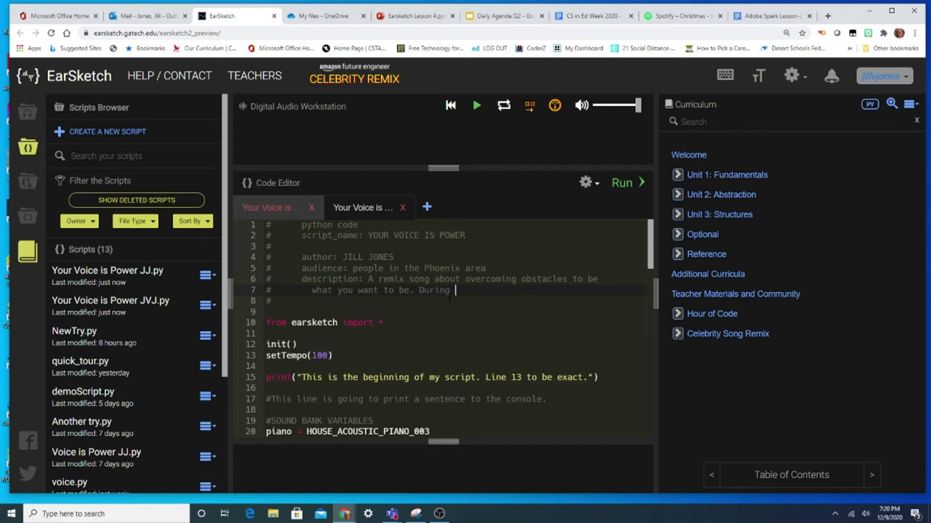
pyautogui.write('this')
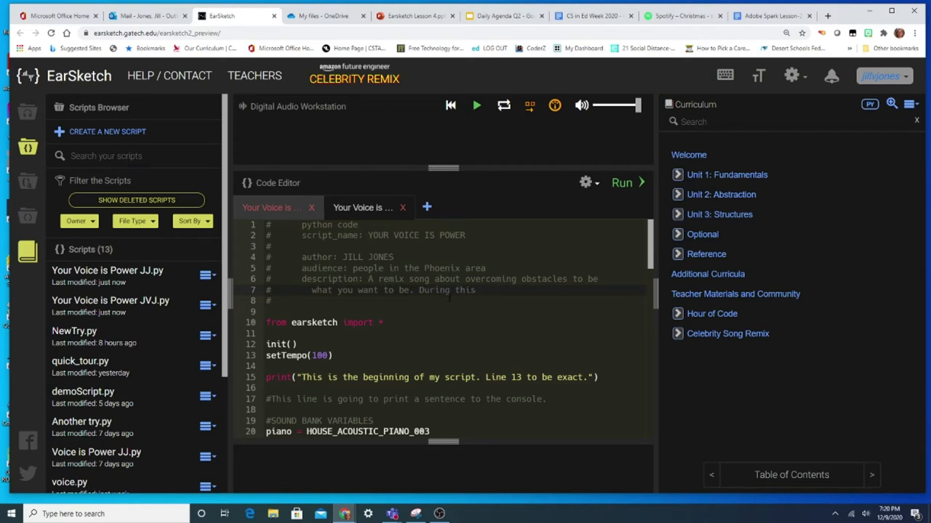
pyautogui.write('program')
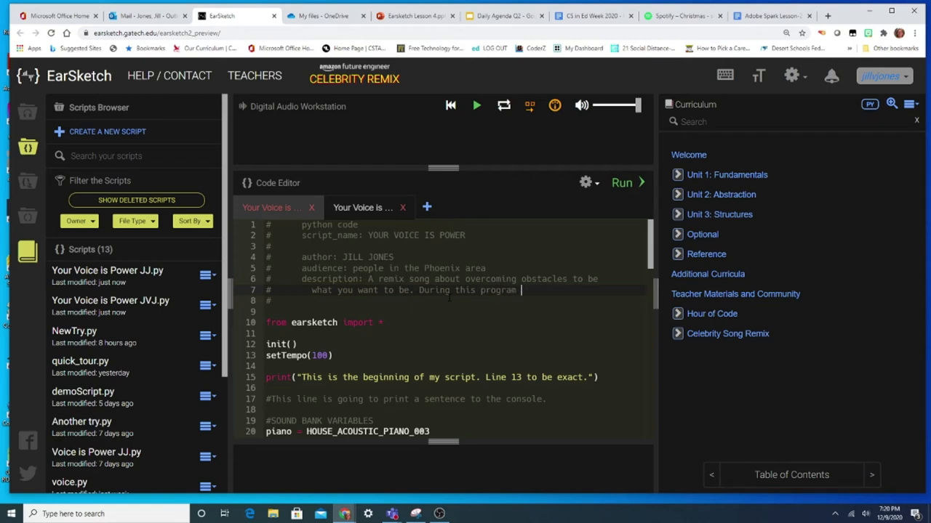
pyautogui.write('I learned')
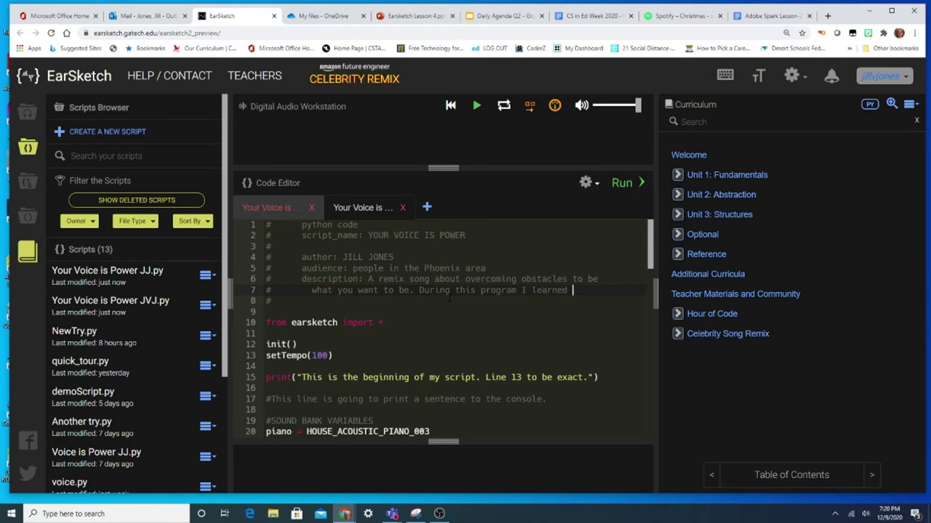
pyautogui.write('that')
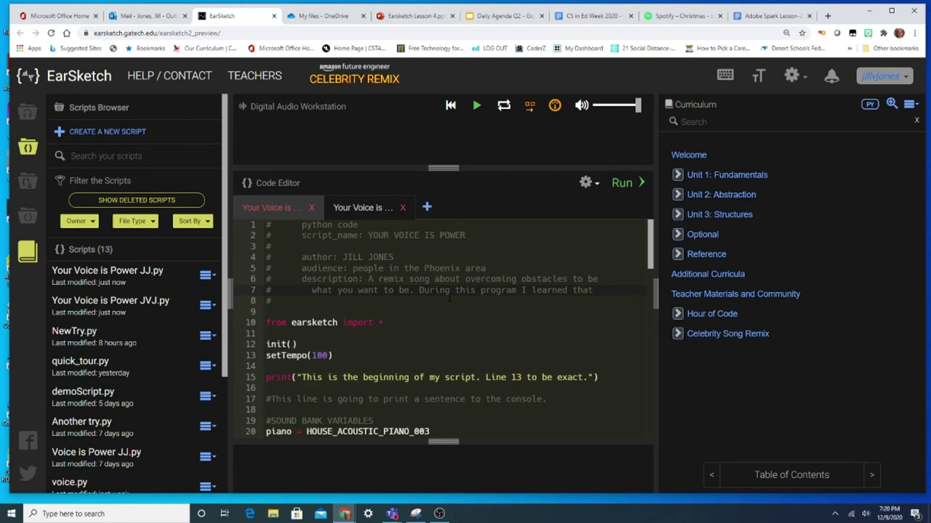
pyautogui.scroll(-3)
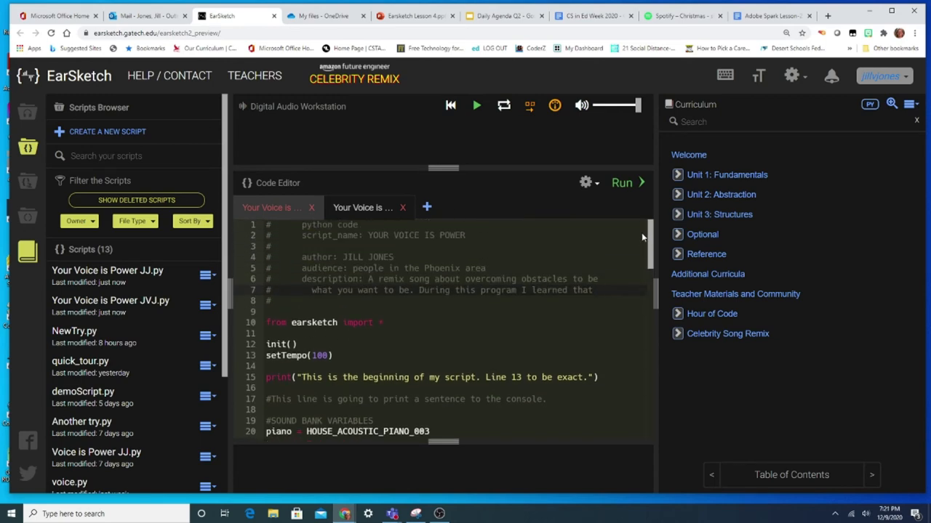
# Scroll to the end of the script by the closing print comment
pyautogui.scroll(-3)
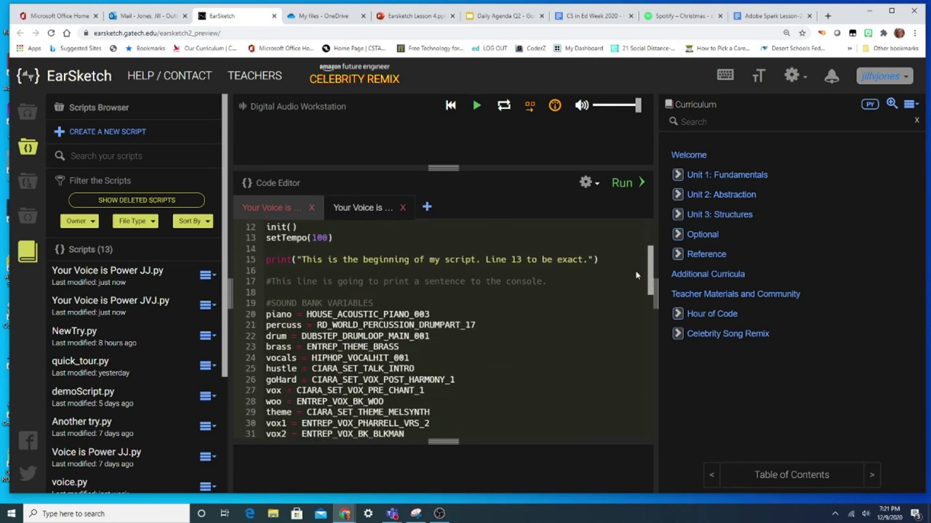
pyautogui.scroll(-3)
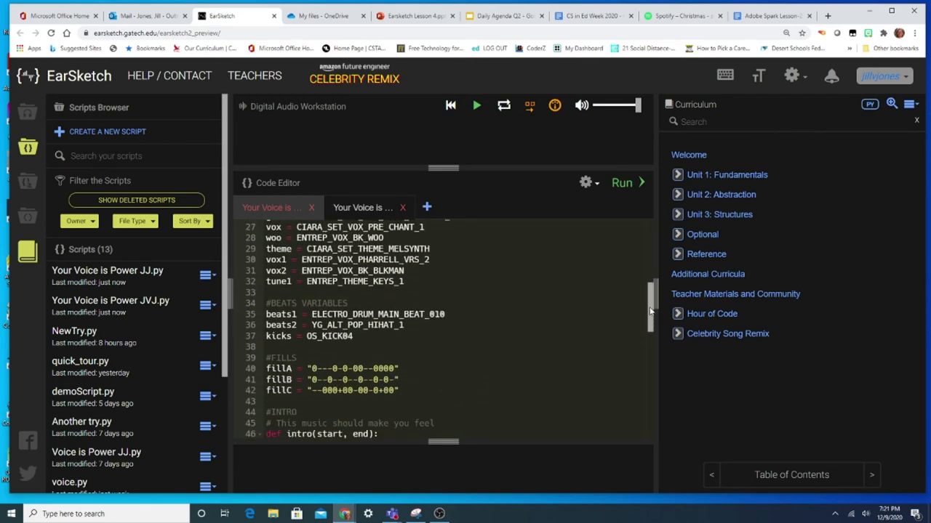
pyautogui.scroll(-3)
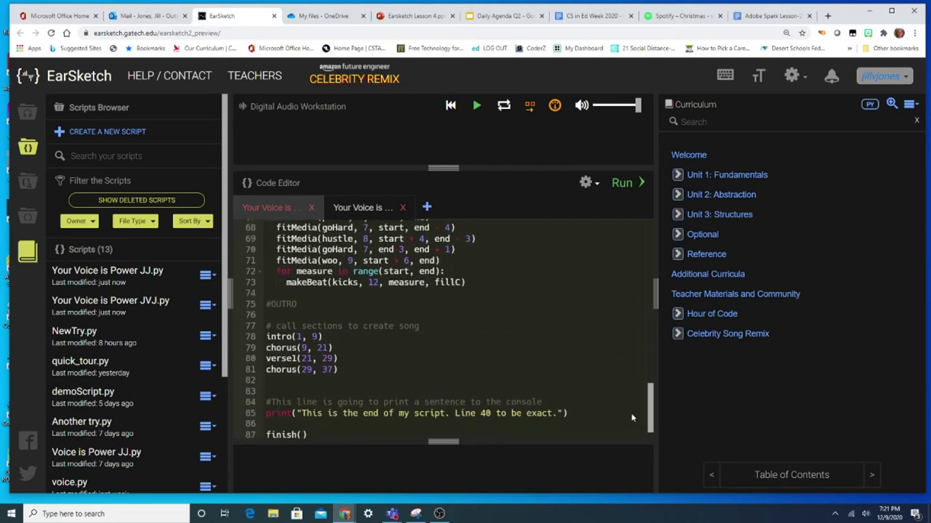
pyautogui.scroll(-3)
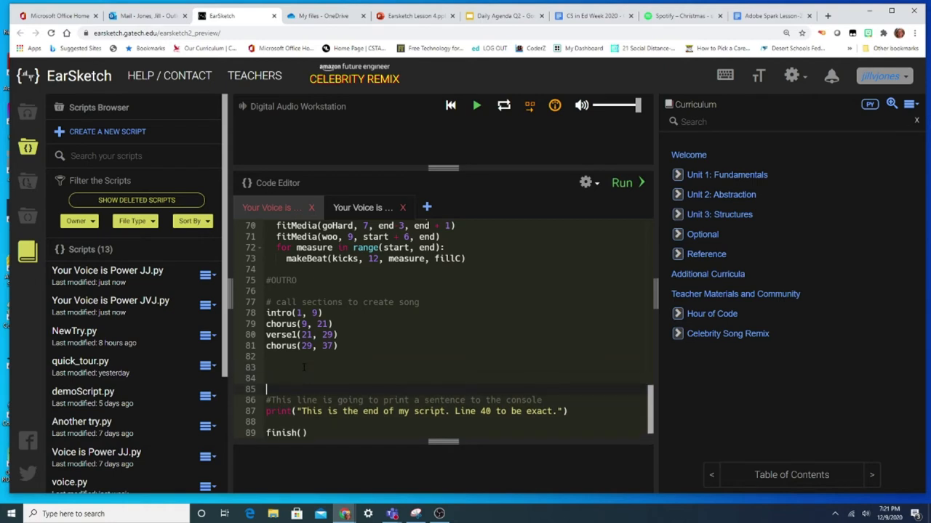
# Write '# CALL TO ACTION -- I hope this song will....' on the blank line
pyautogui.write('#')
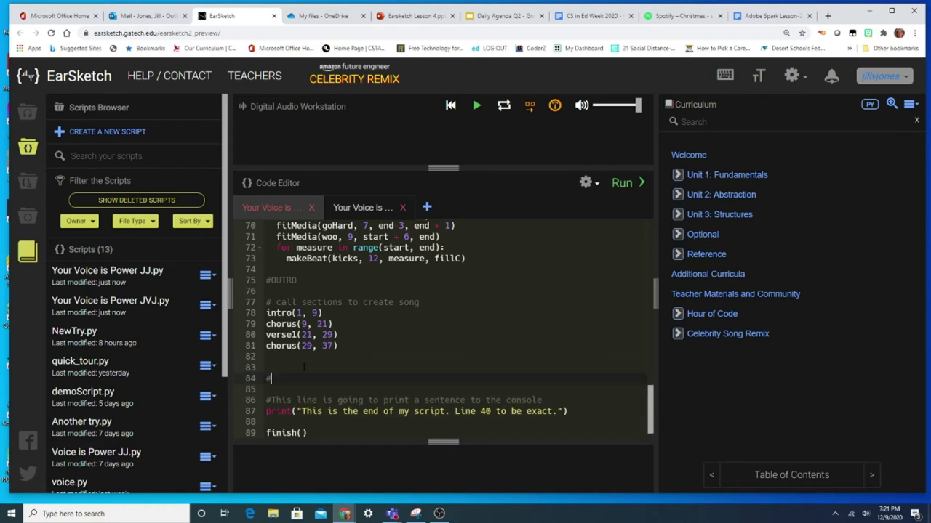
pyautogui.write('CALL TO ACTION --')
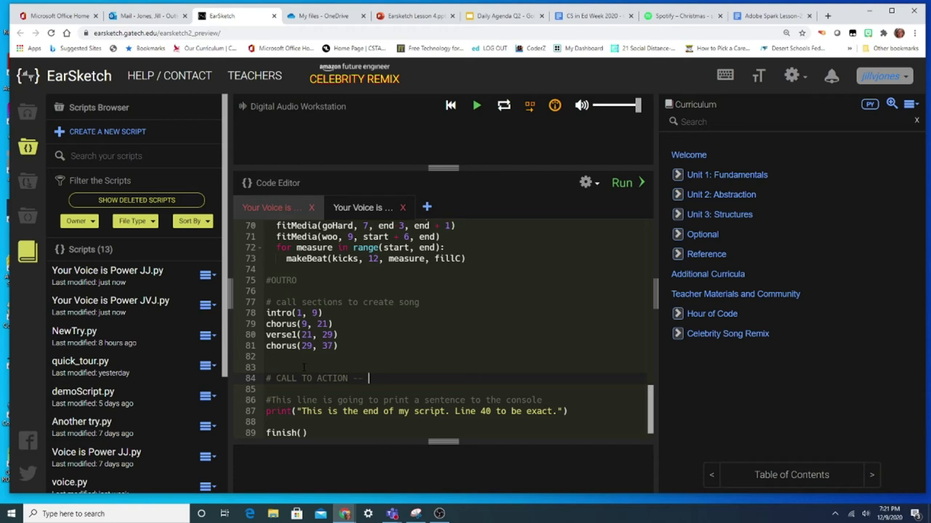
pyautogui.write('I')
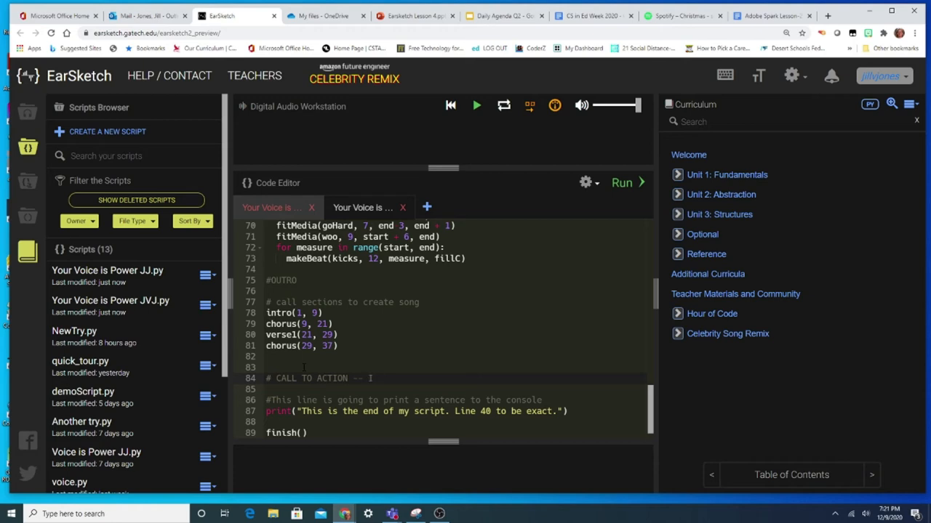
pyautogui.write('hope this song will')
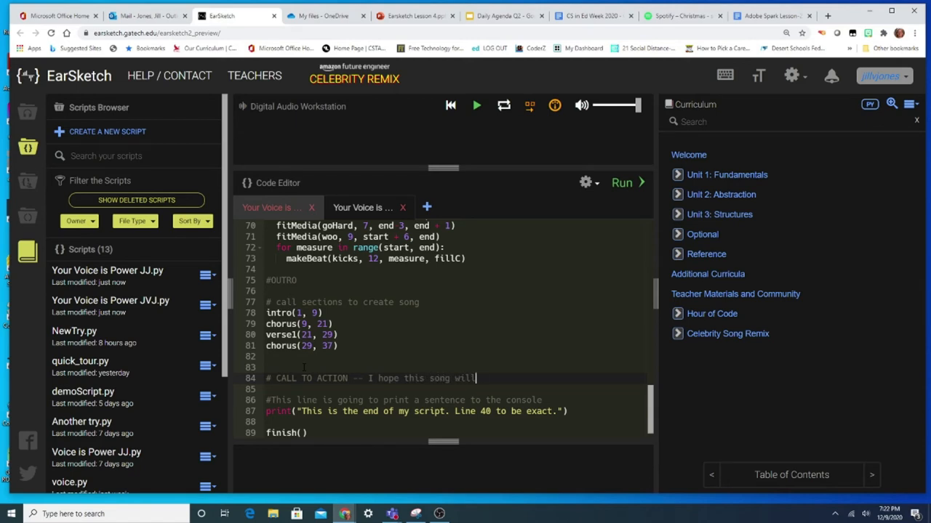
pyautogui.write('....')
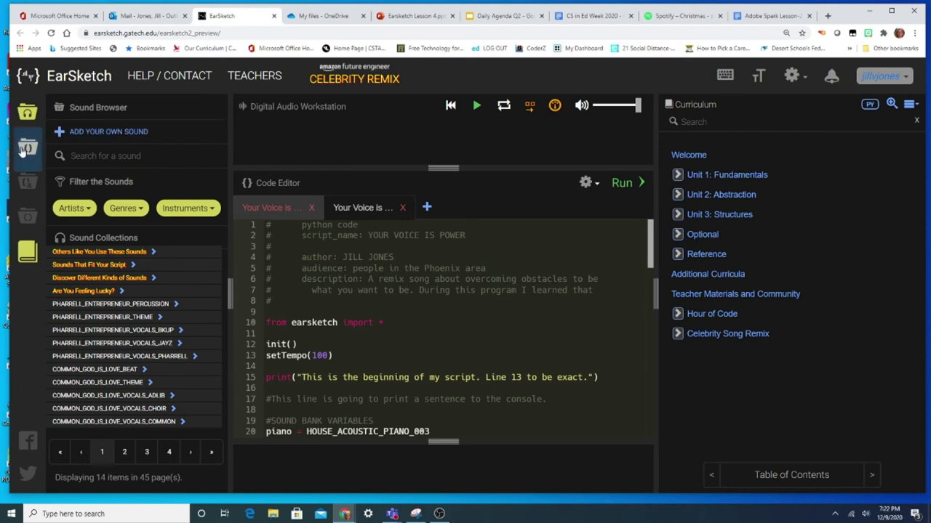
# Return to the Scripts Browser and show the menu for Your Voice is Power JJ.py
pyautogui.click(26, 148)
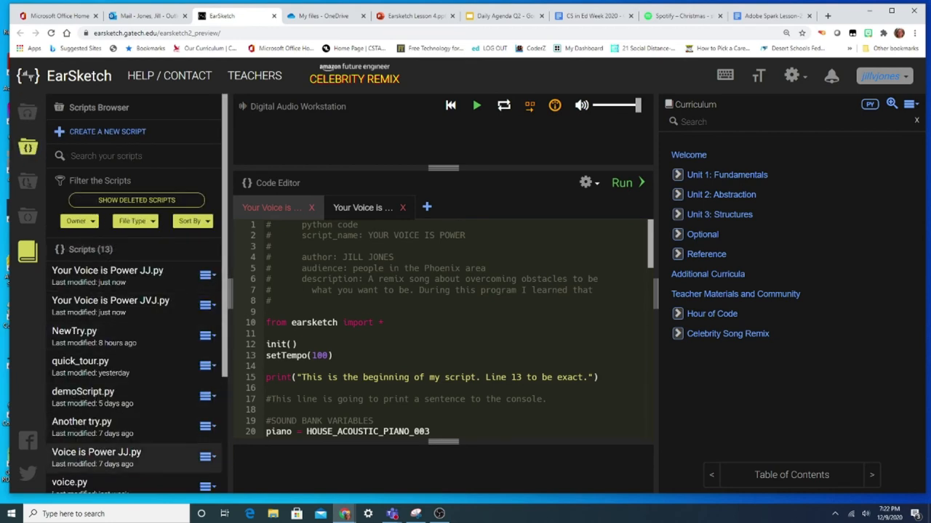
pyautogui.click(111, 299)
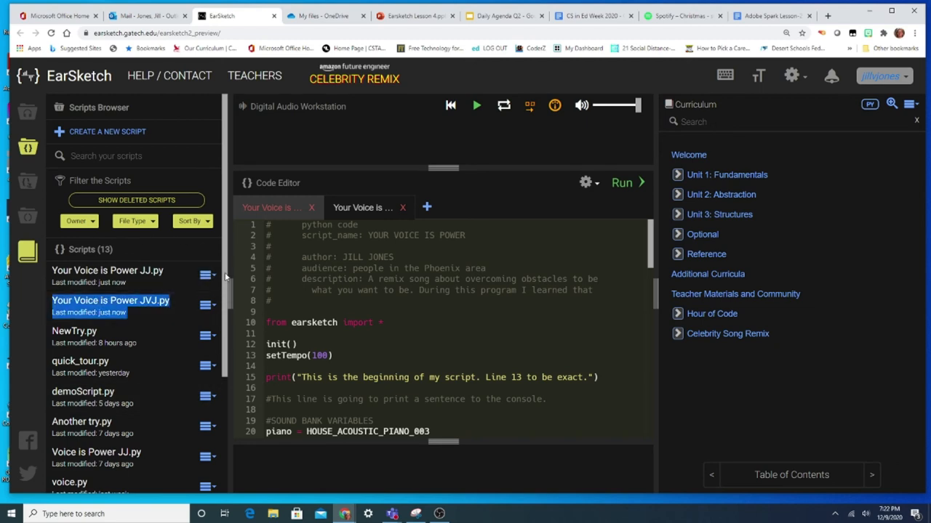
pyautogui.moveTo(107, 271)
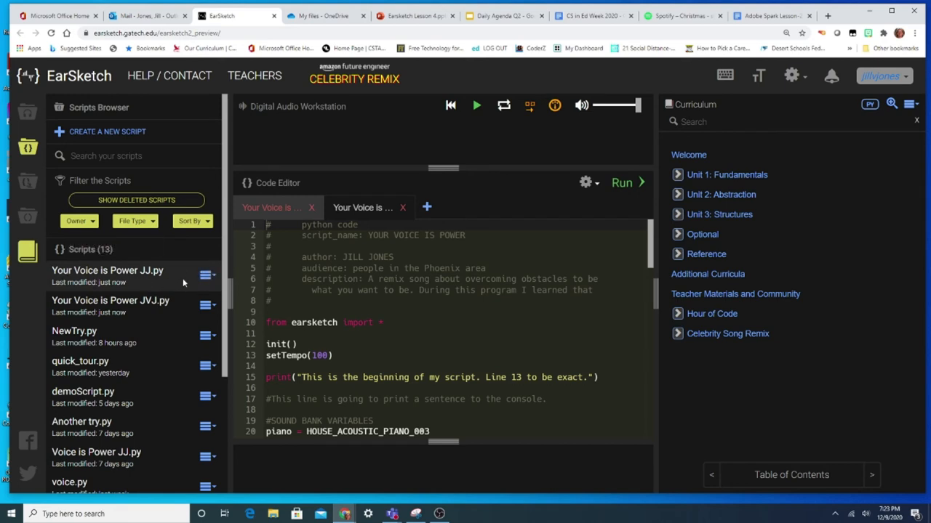
pyautogui.moveTo(196, 274)
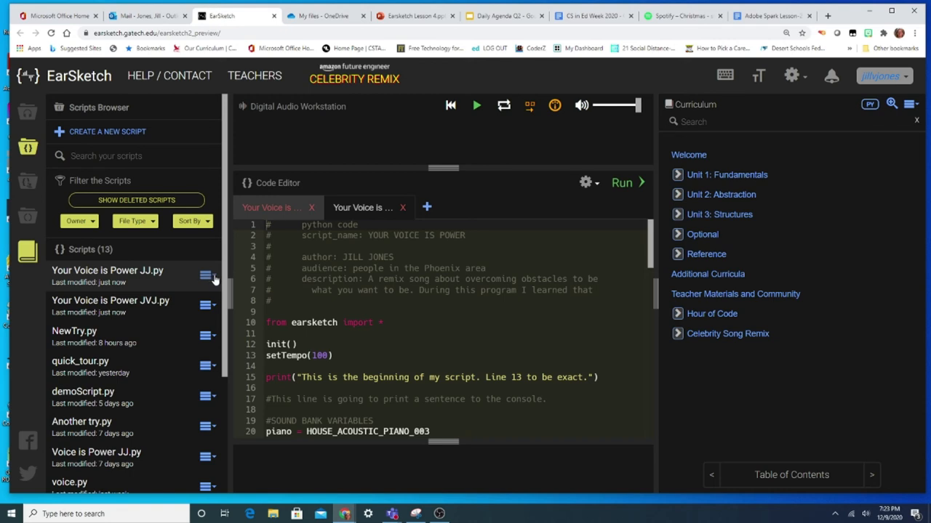
pyautogui.click(206, 276)
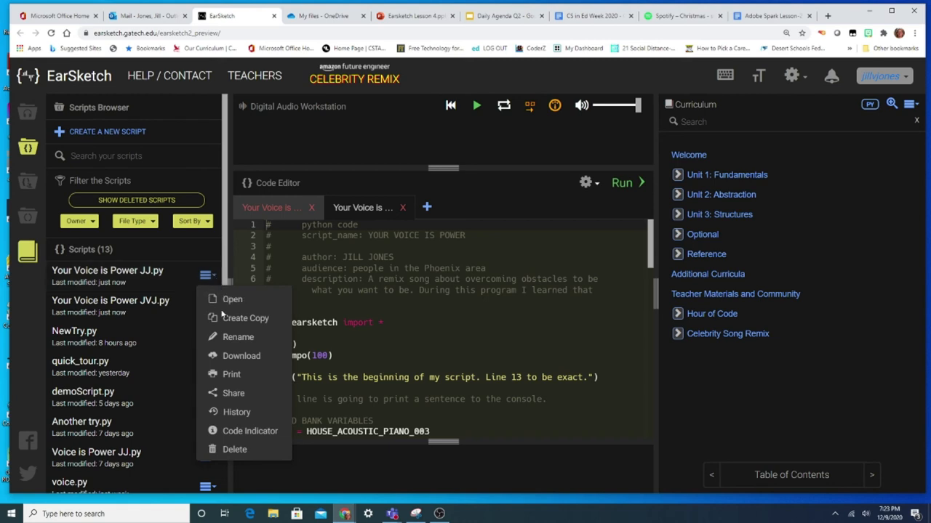
pyautogui.moveTo(232, 392)
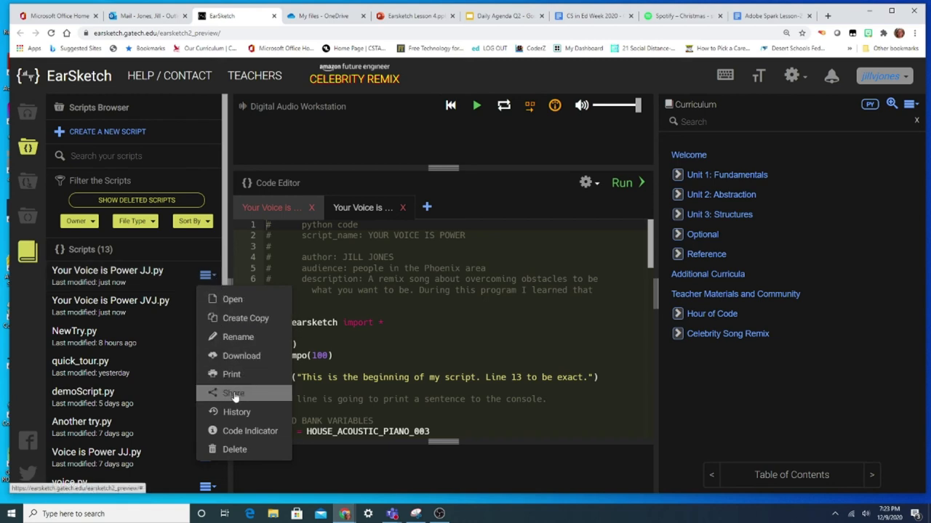
pyautogui.moveTo(235, 398)
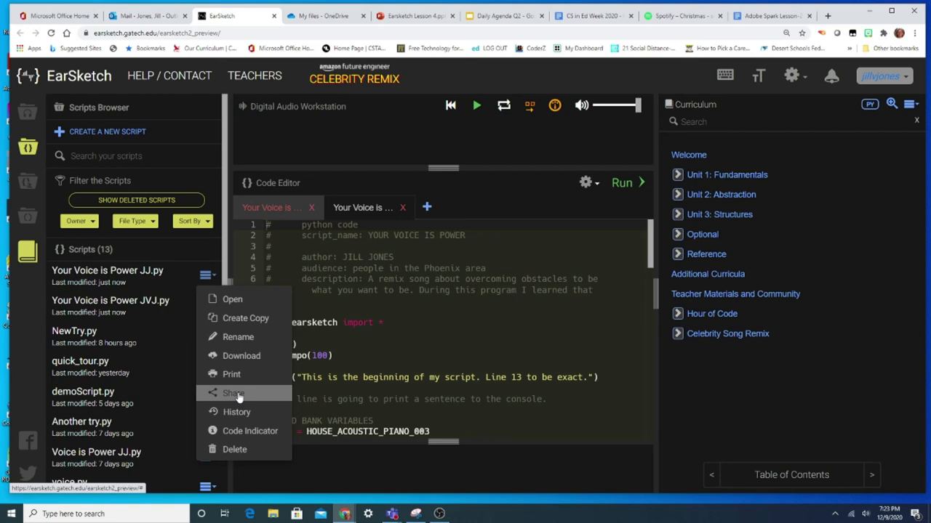
# Choose Share to get the script's view-only link dialog
pyautogui.click(232, 392)
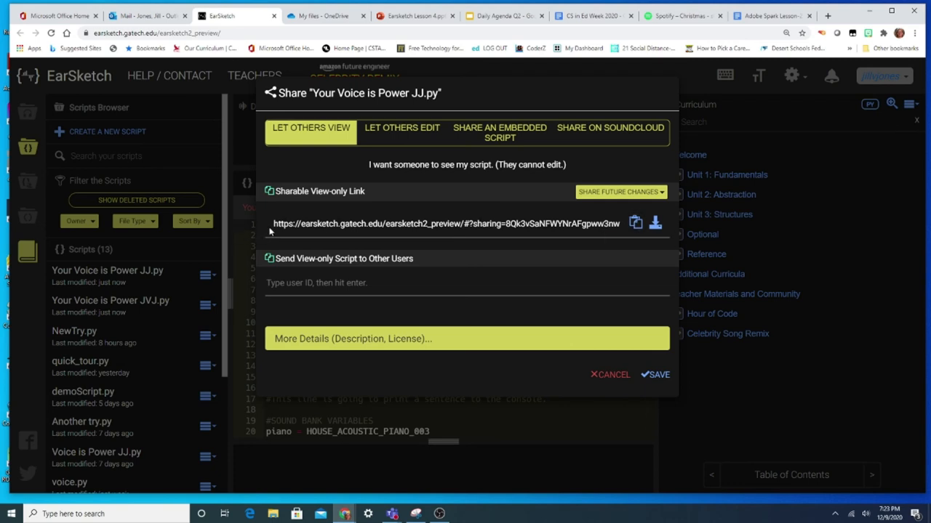
pyautogui.moveTo(634, 223)
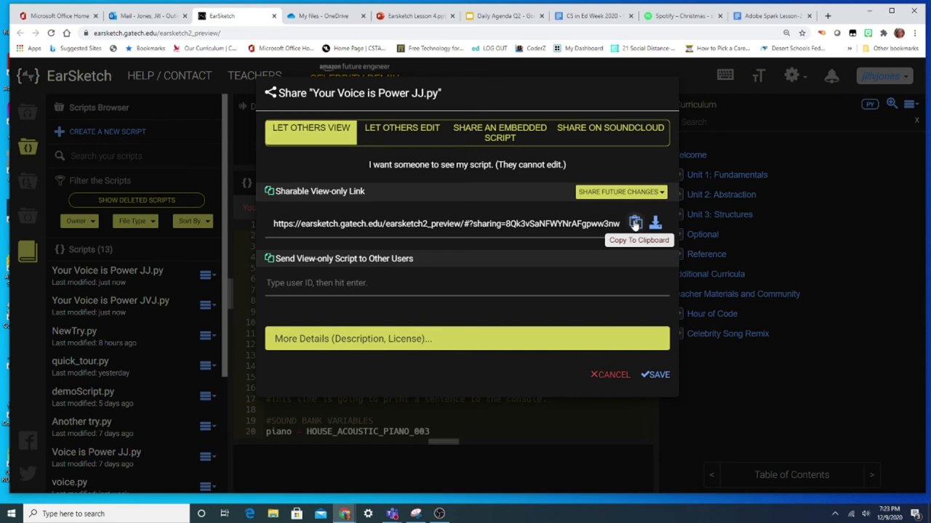
# Copy the view-only link and switch to the Earsketch Lesson 5 PowerPoint
pyautogui.click(634, 224)
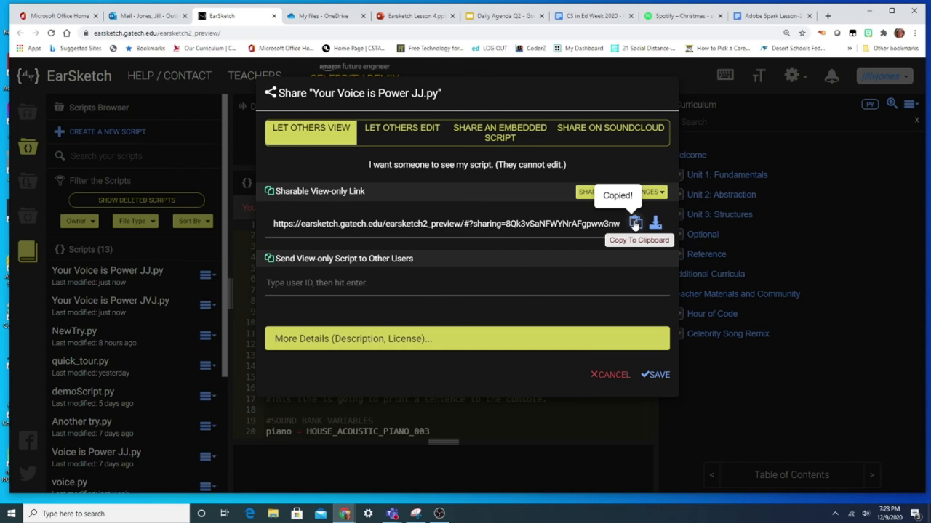
pyautogui.click(375, 14)
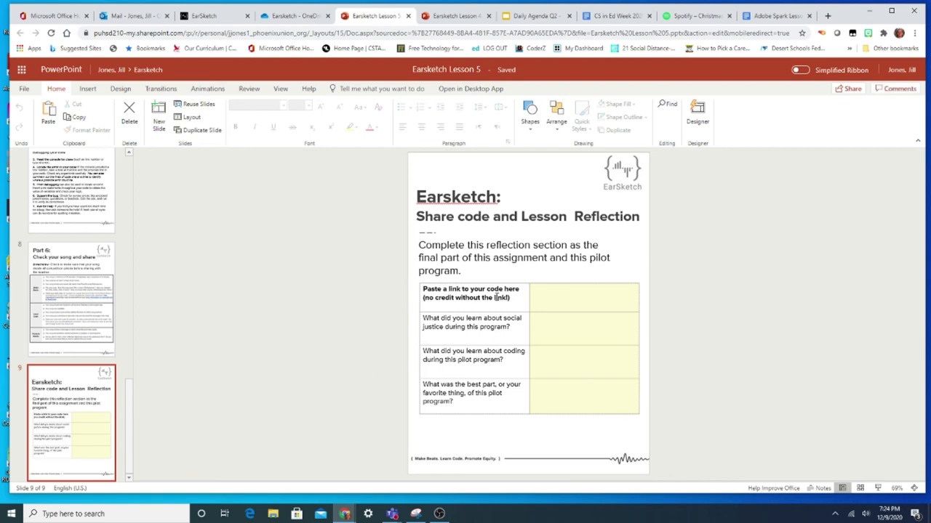
# Return from the reflection slide to the EarSketch share window
pyautogui.click(473, 294)
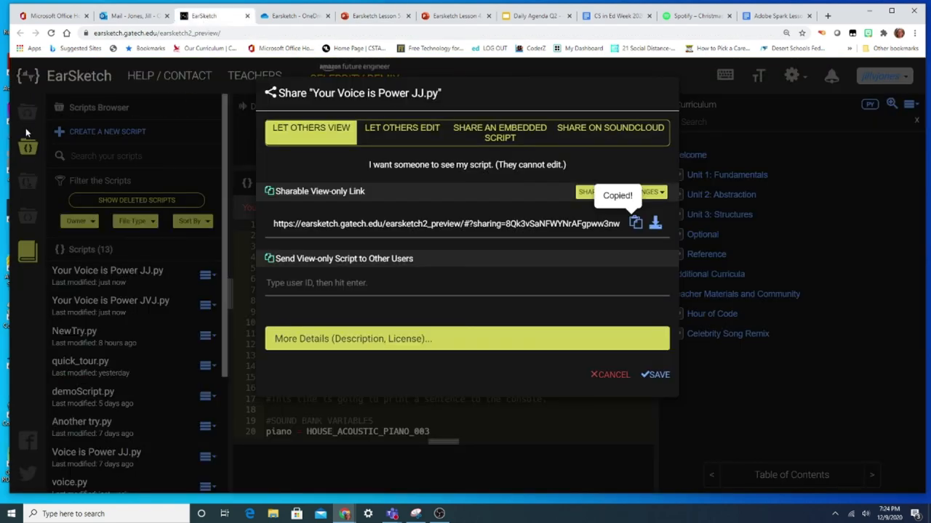
# Re-share "Your Voice is Power JJ.py", copy its view-only link and switch to the PowerPoint slide
pyautogui.click(610, 375)
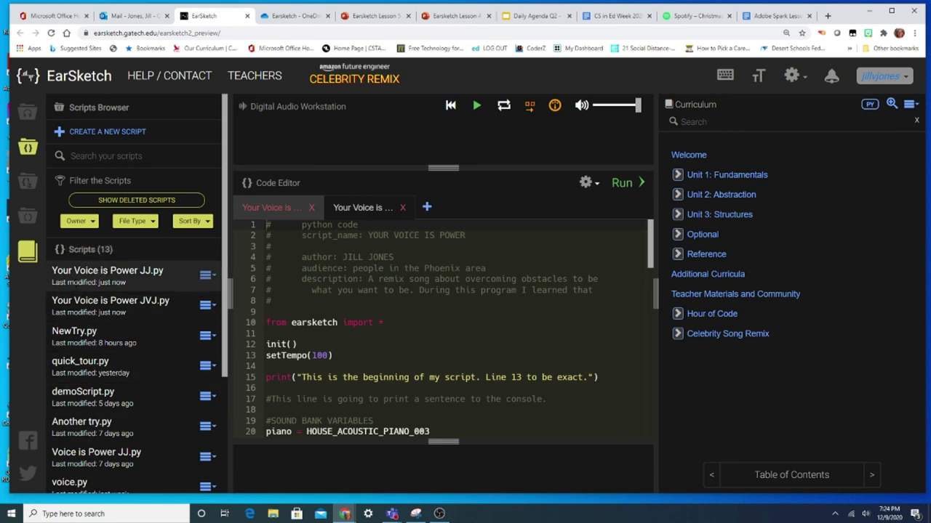
pyautogui.moveTo(109, 275)
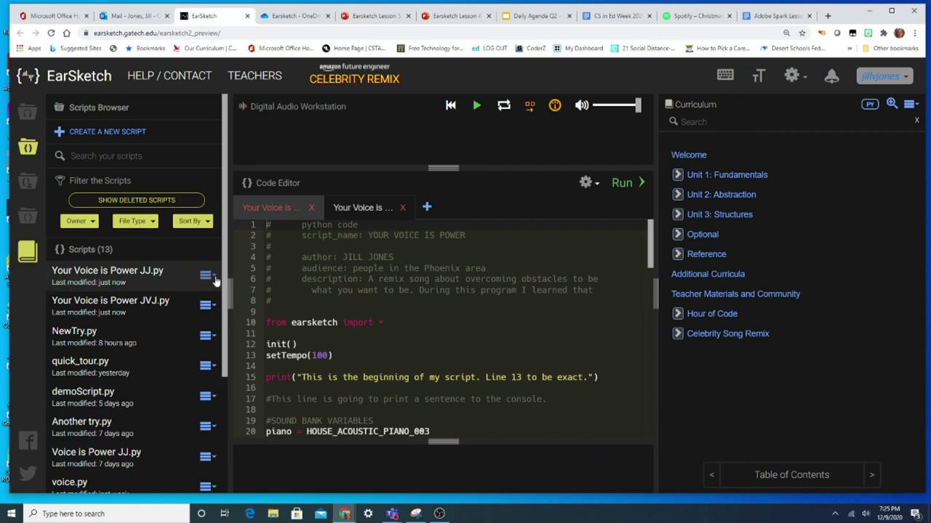
pyautogui.click(206, 276)
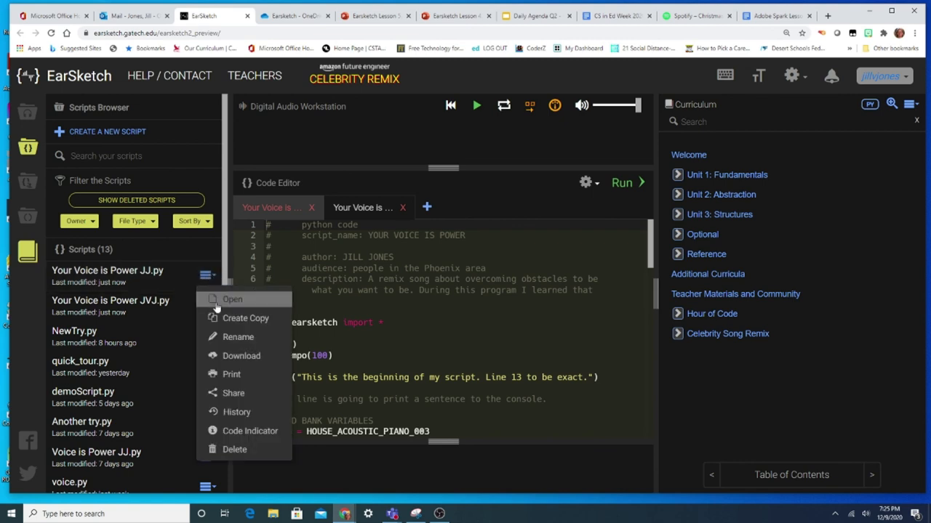
pyautogui.click(232, 392)
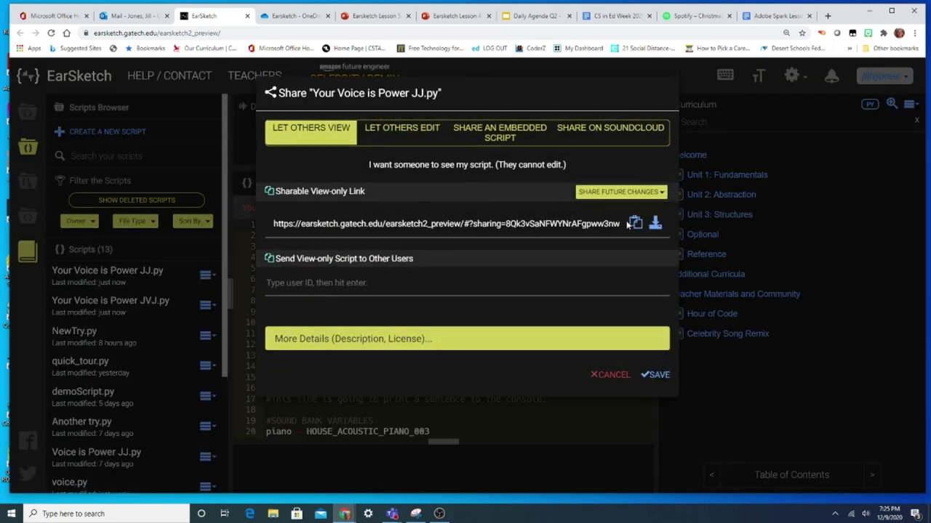
pyautogui.moveTo(634, 224)
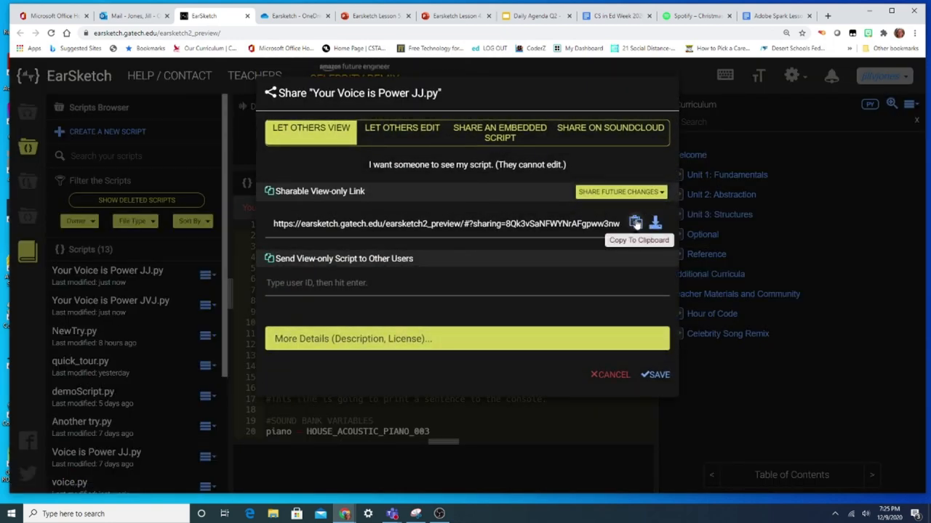
pyautogui.click(634, 224)
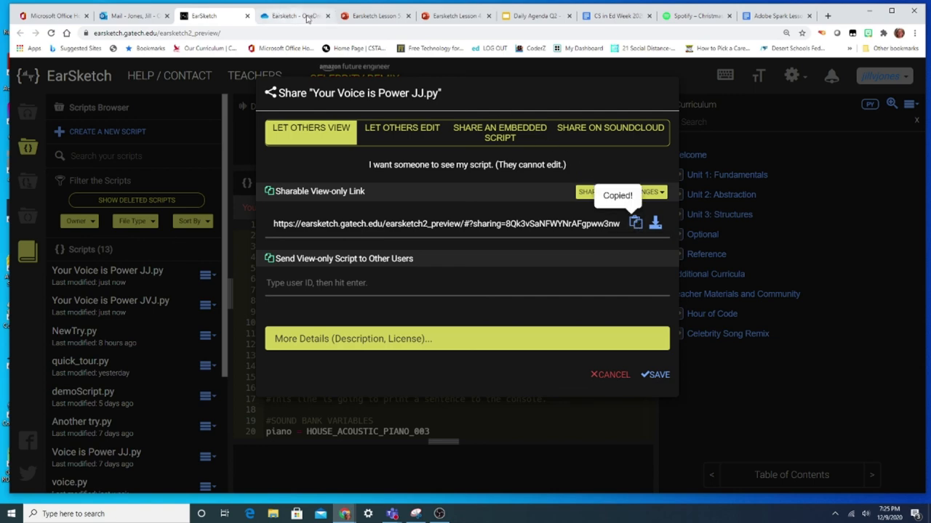
pyautogui.click(373, 14)
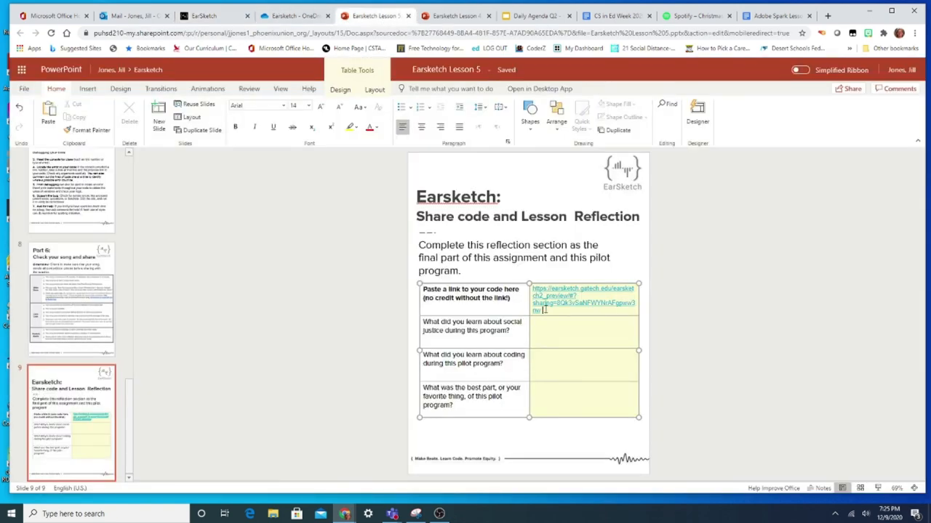